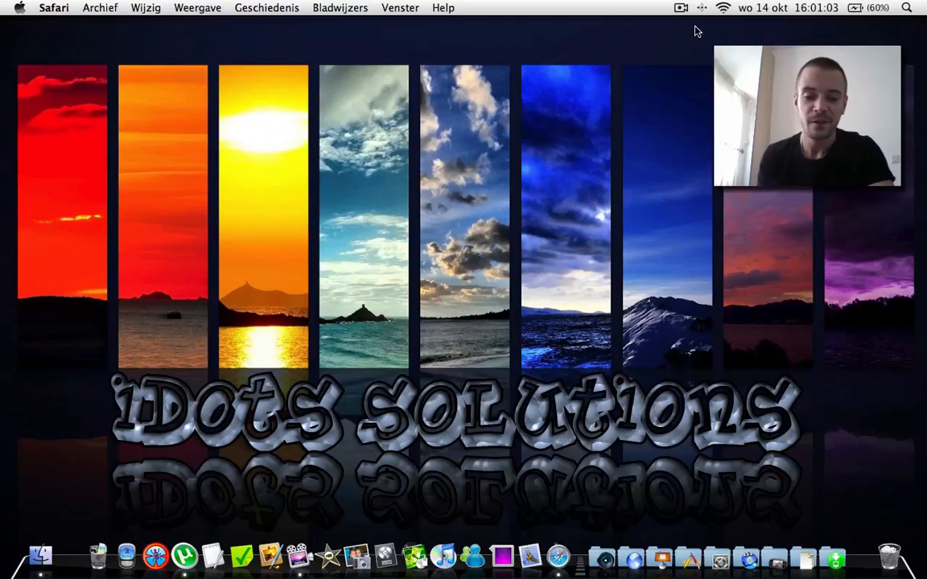
{"action": "mouse_move", "coordinate": [558, 555]}
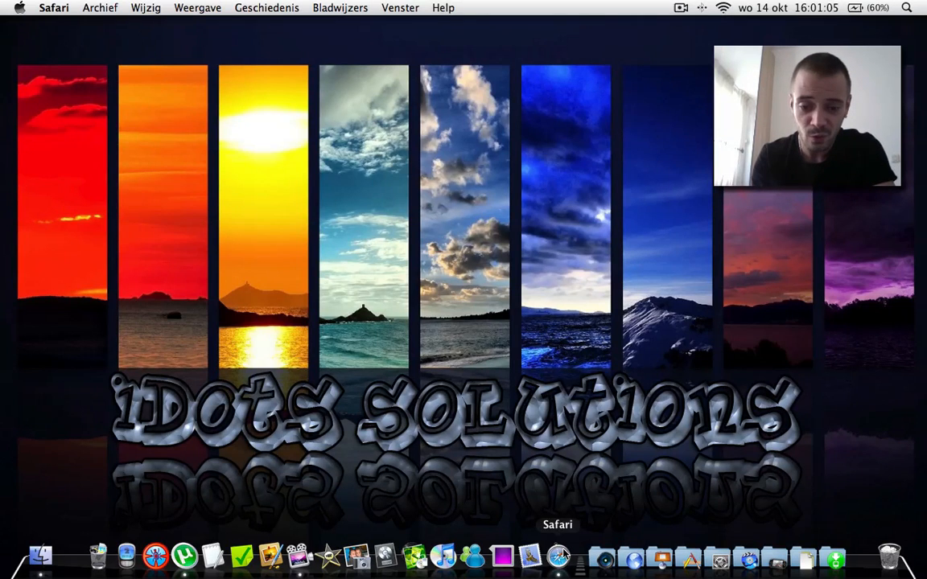
Bring up the Tattiebogle OsxDriver page in Safari and reach its Downloads section with the Driver disk image
{"action": "left_click", "coordinate": [557, 556]}
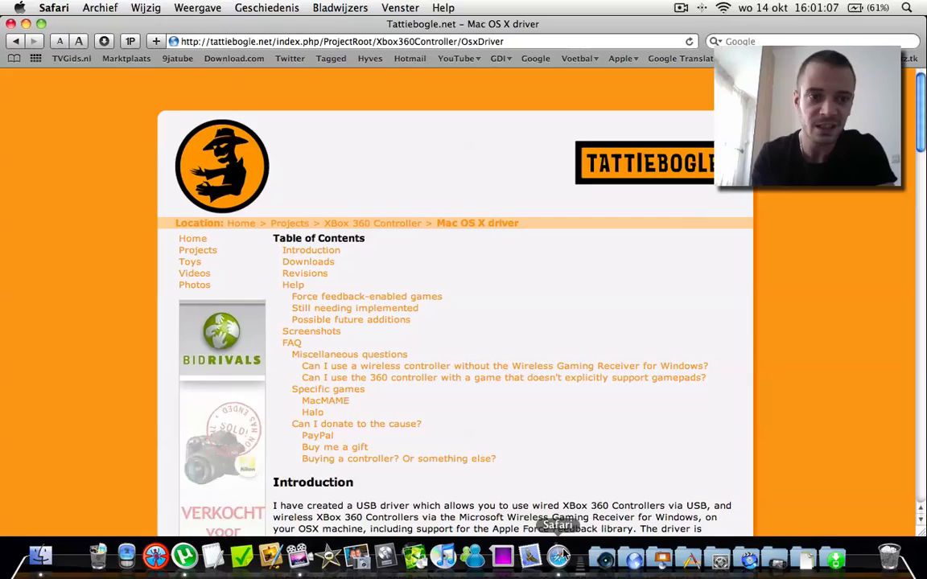
{"action": "scroll", "scroll_direction": "down", "scroll_amount": 3}
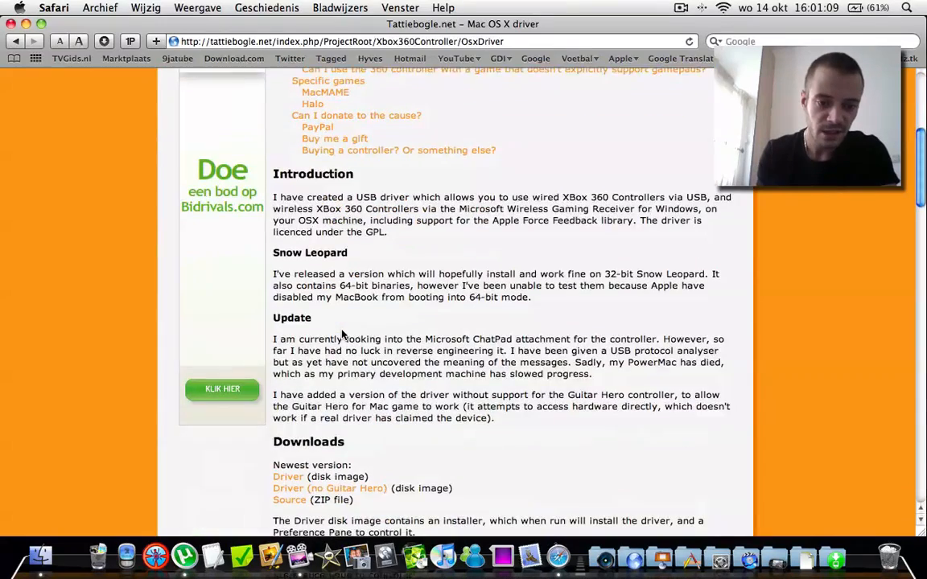
{"action": "scroll", "scroll_direction": "down", "scroll_amount": 3}
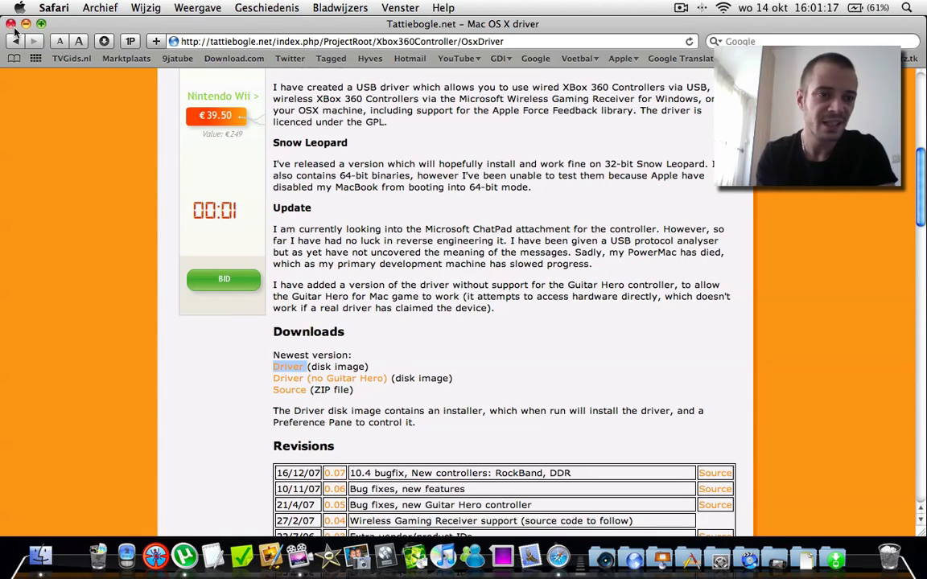
Close the Safari driver page and launch Systeemvoorkeuren from the Dock's Settings stack
{"action": "left_click", "coordinate": [11, 23]}
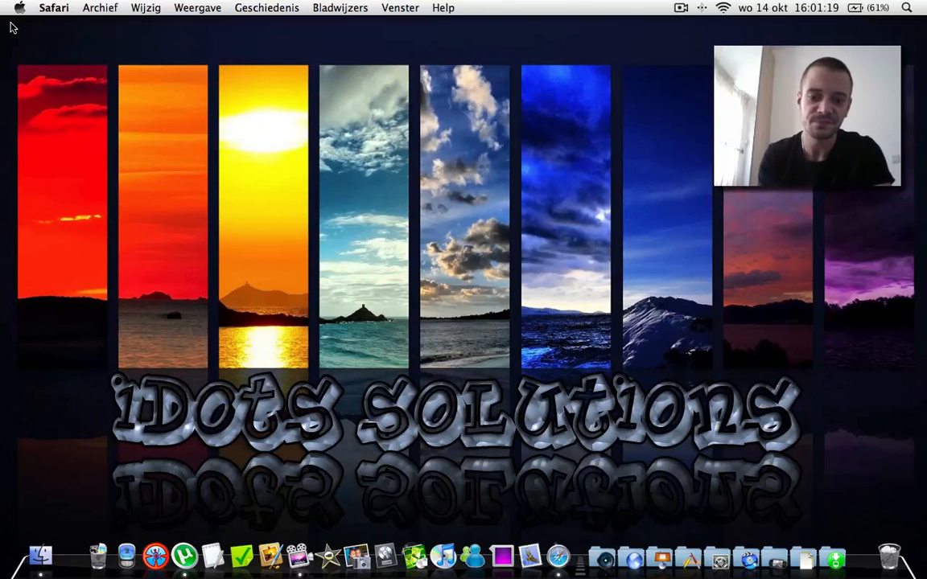
{"action": "mouse_move", "coordinate": [563, 248]}
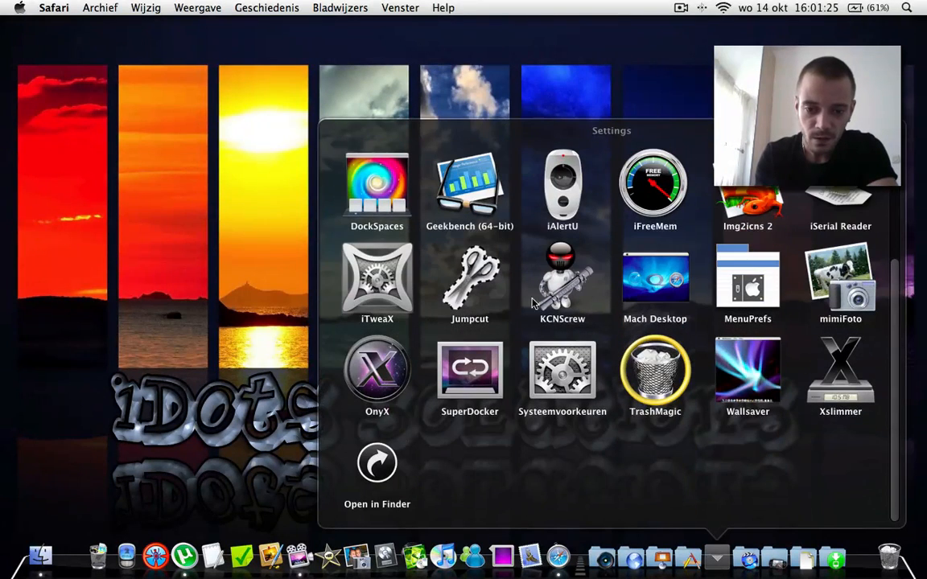
{"action": "left_click", "coordinate": [562, 371]}
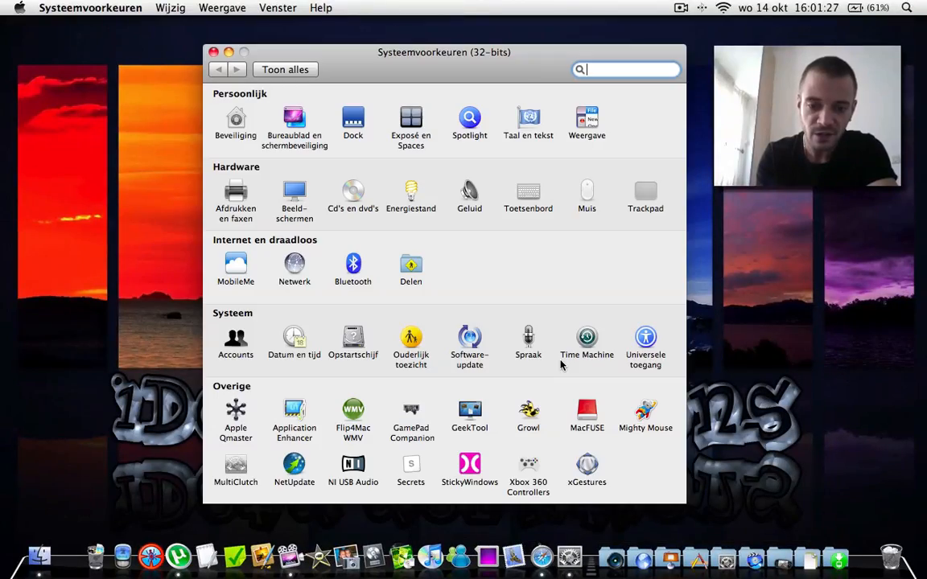
Show the Xbox 360 Controllers pane under Overige with Device reading Controller 1 (Wired)
{"action": "left_click", "coordinate": [528, 470]}
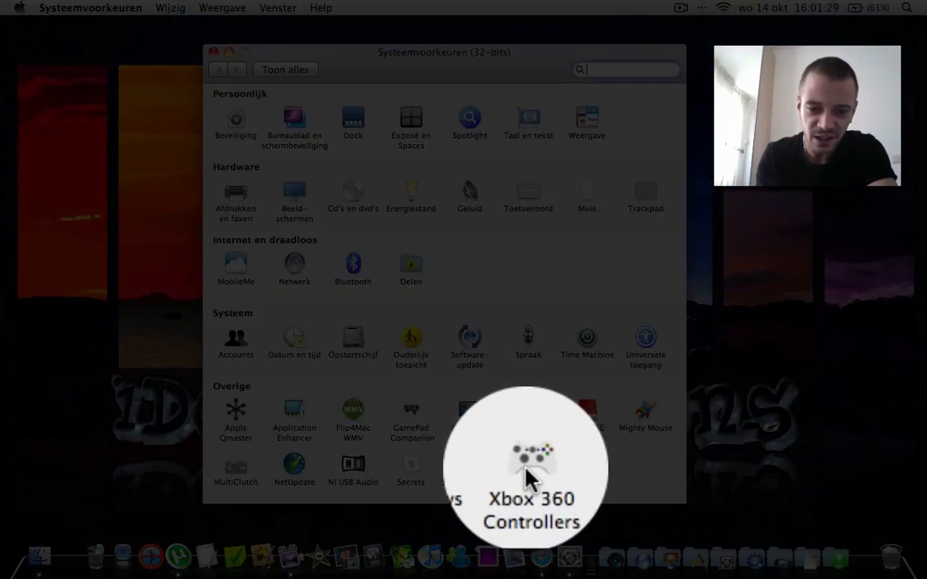
{"action": "left_click", "coordinate": [528, 471]}
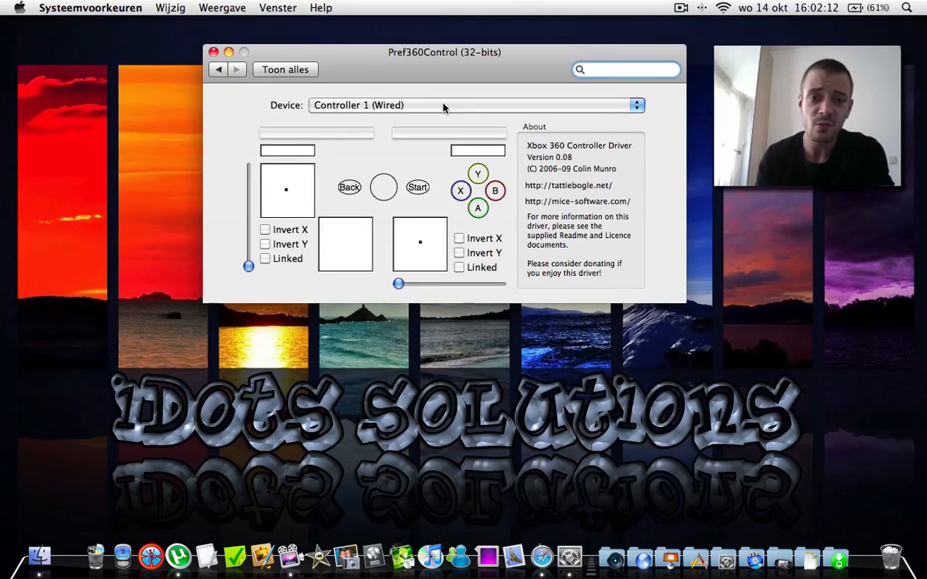
{"action": "left_click", "coordinate": [626, 69]}
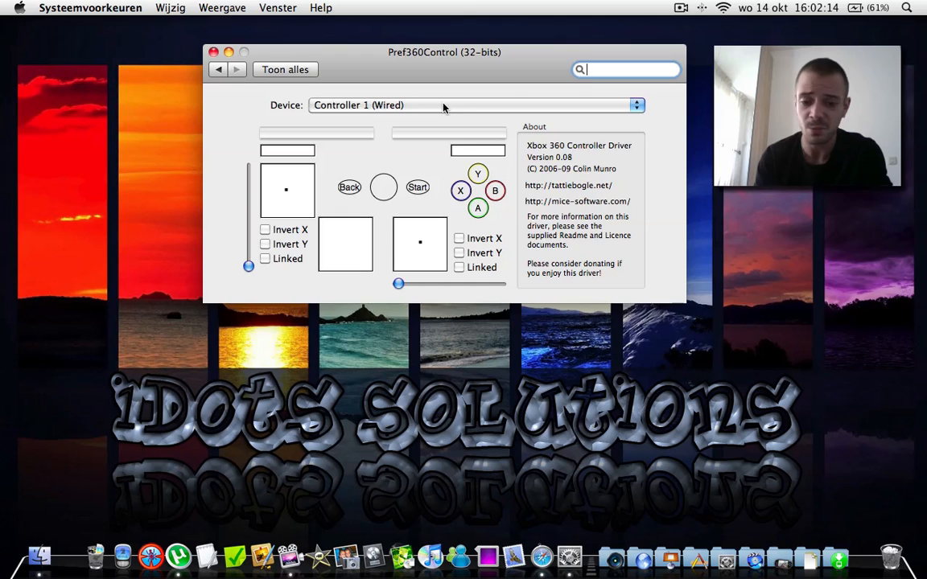